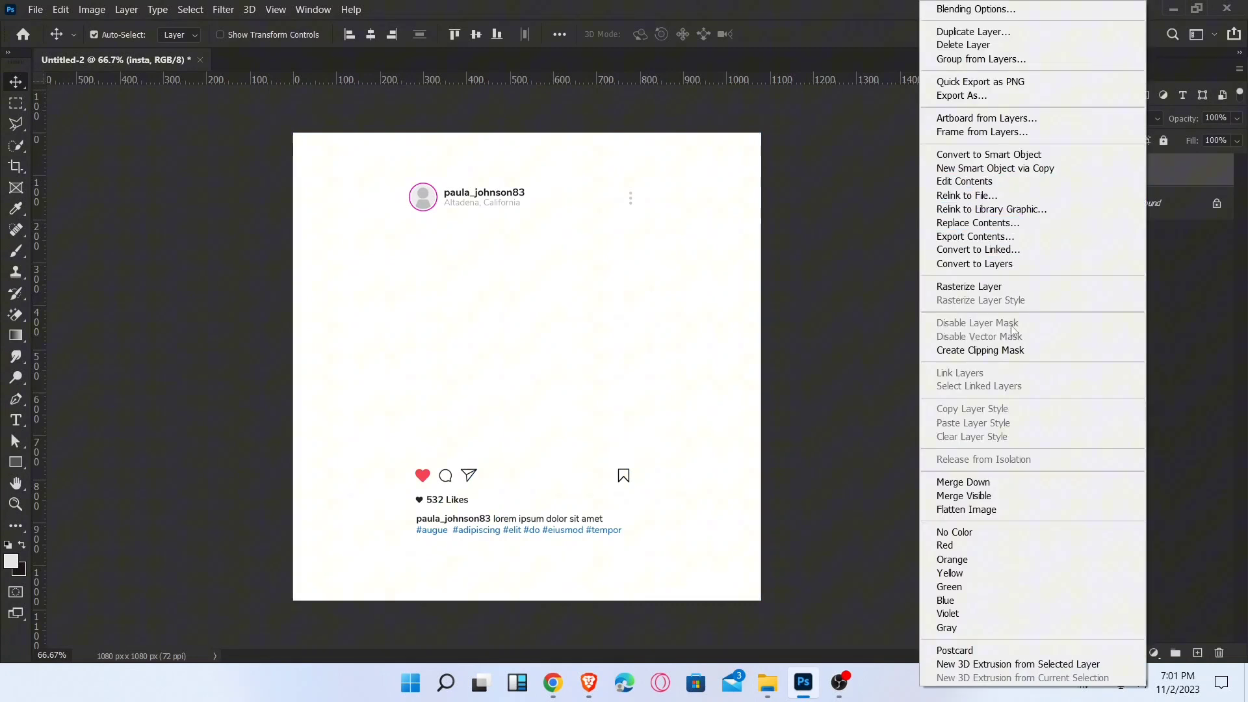
# Step: Add a Drop Shadow layer style to the insta post frame layer
pyautogui.click(839, 258)
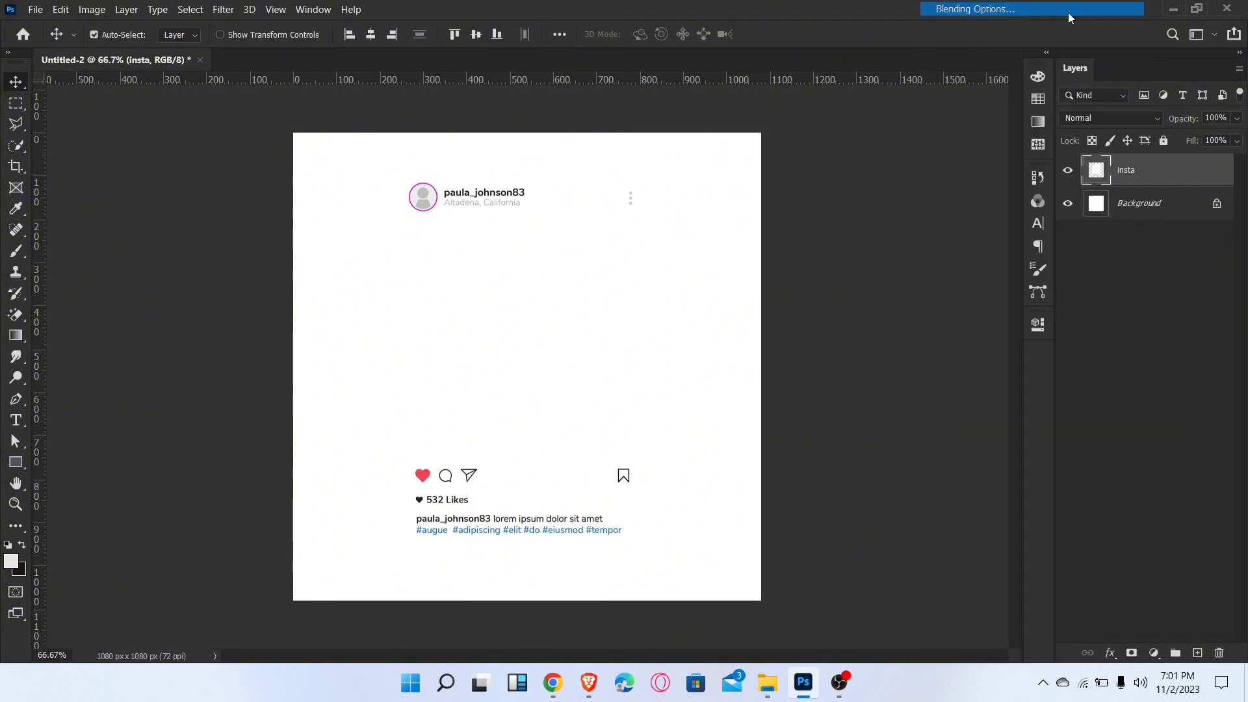
pyautogui.click(973, 8)
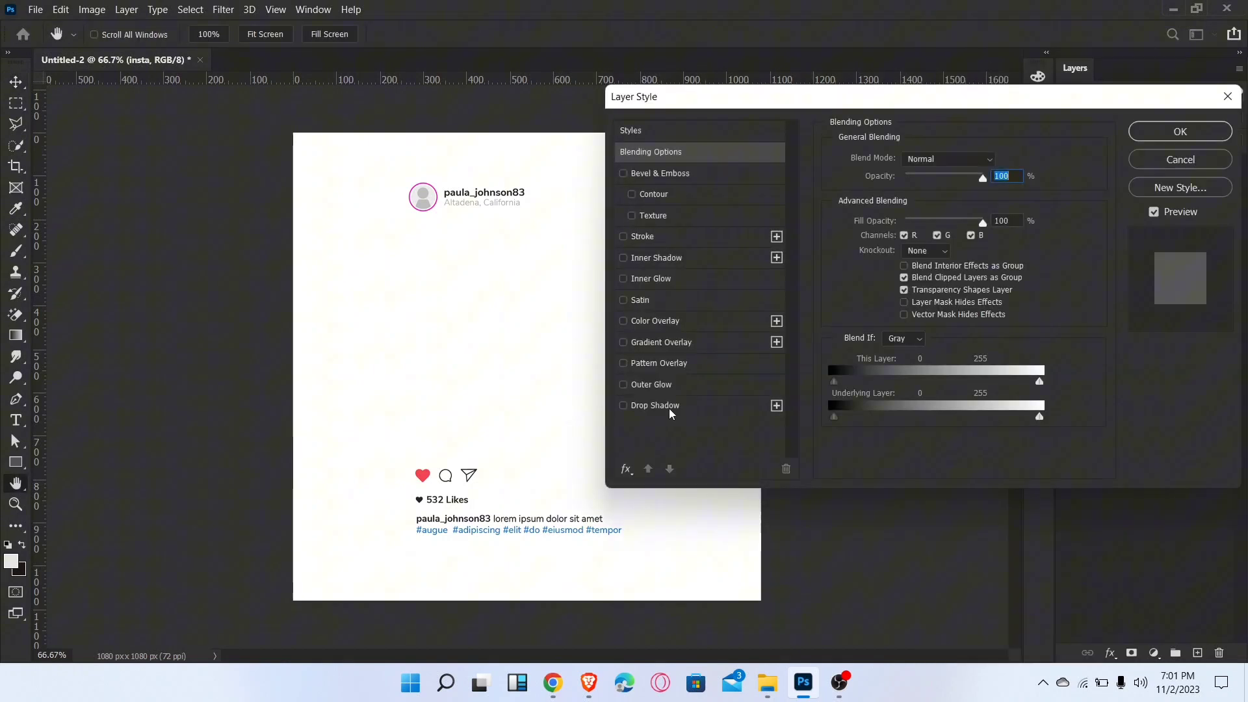
pyautogui.click(653, 405)
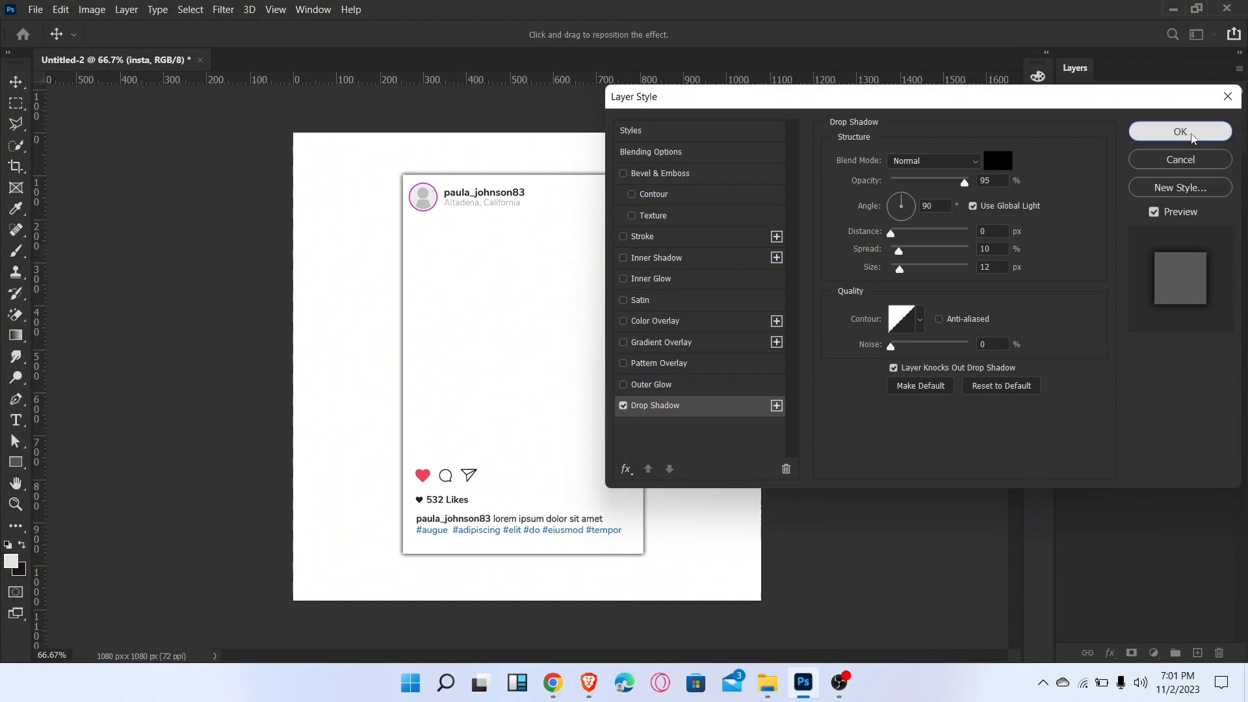
pyautogui.click(1180, 131)
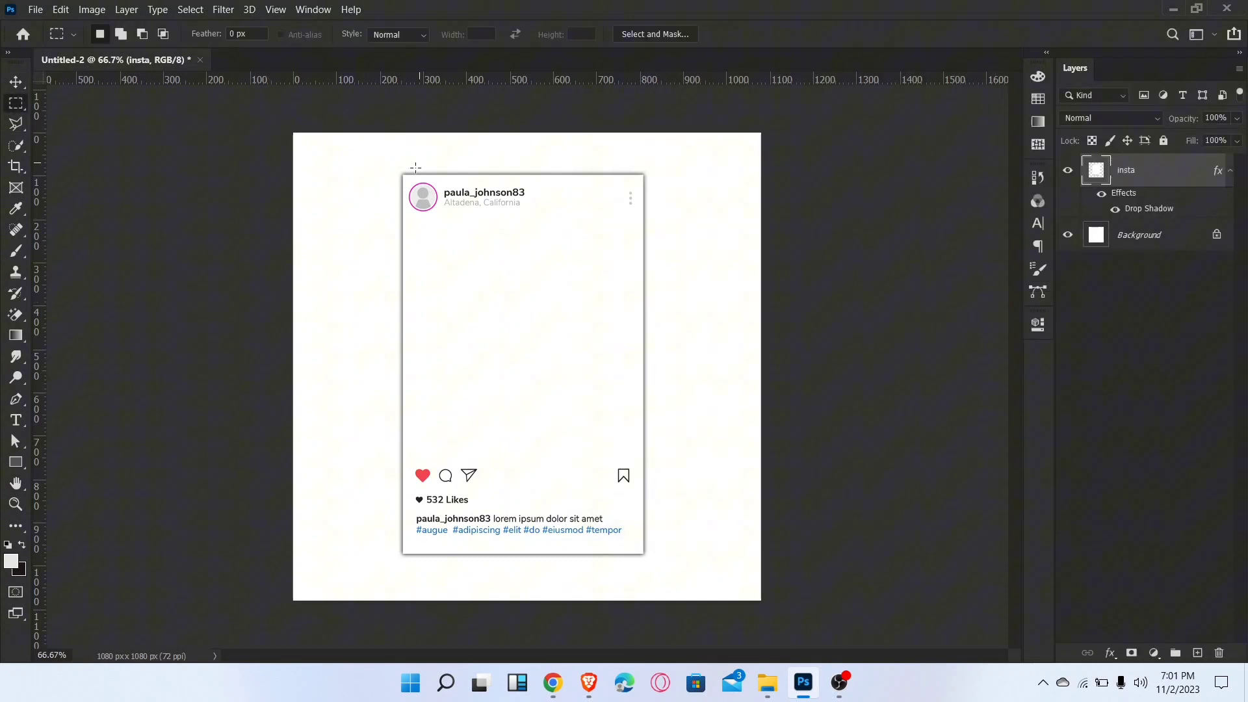
# Step: Marquee-select the profile header area at the top of the post frame
pyautogui.moveTo(393, 156); pyautogui.dragTo(660, 216)
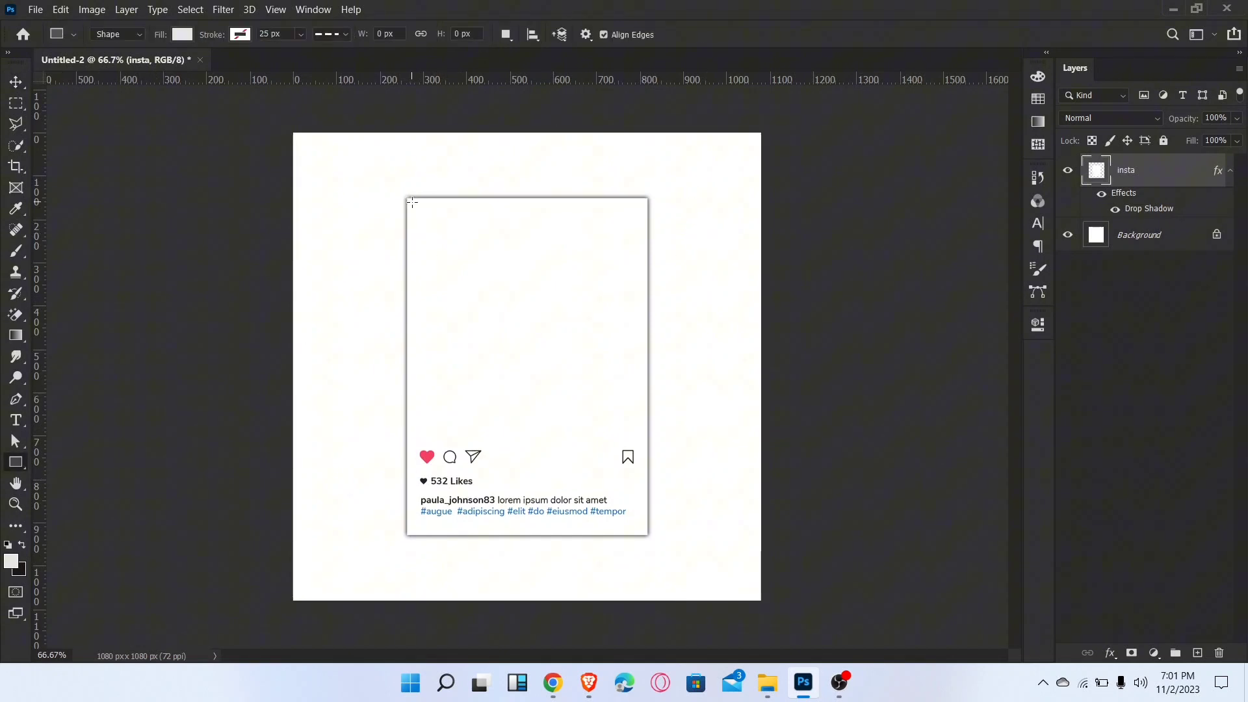
# Step: Draw a grey rectangle covering the frame's photo area, then switch to the Move tool
pyautogui.moveTo(410, 200); pyautogui.dragTo(630, 430)
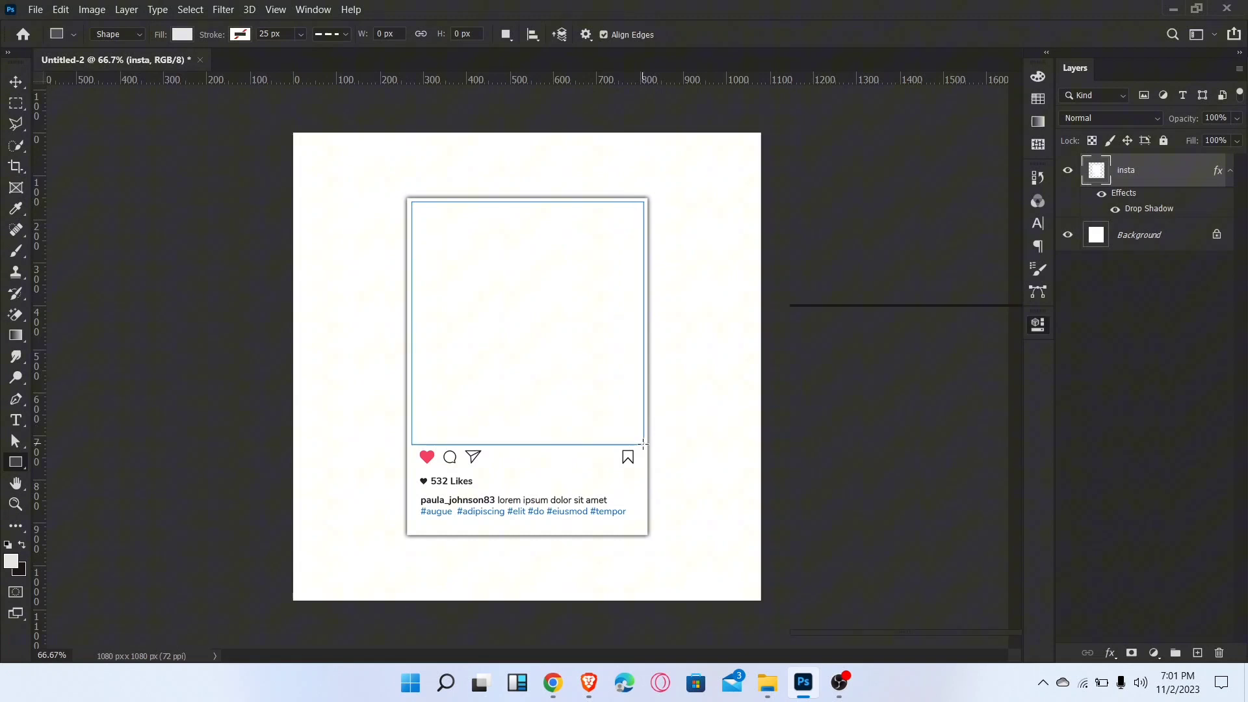
pyautogui.moveTo(412, 202); pyautogui.dragTo(643, 444)
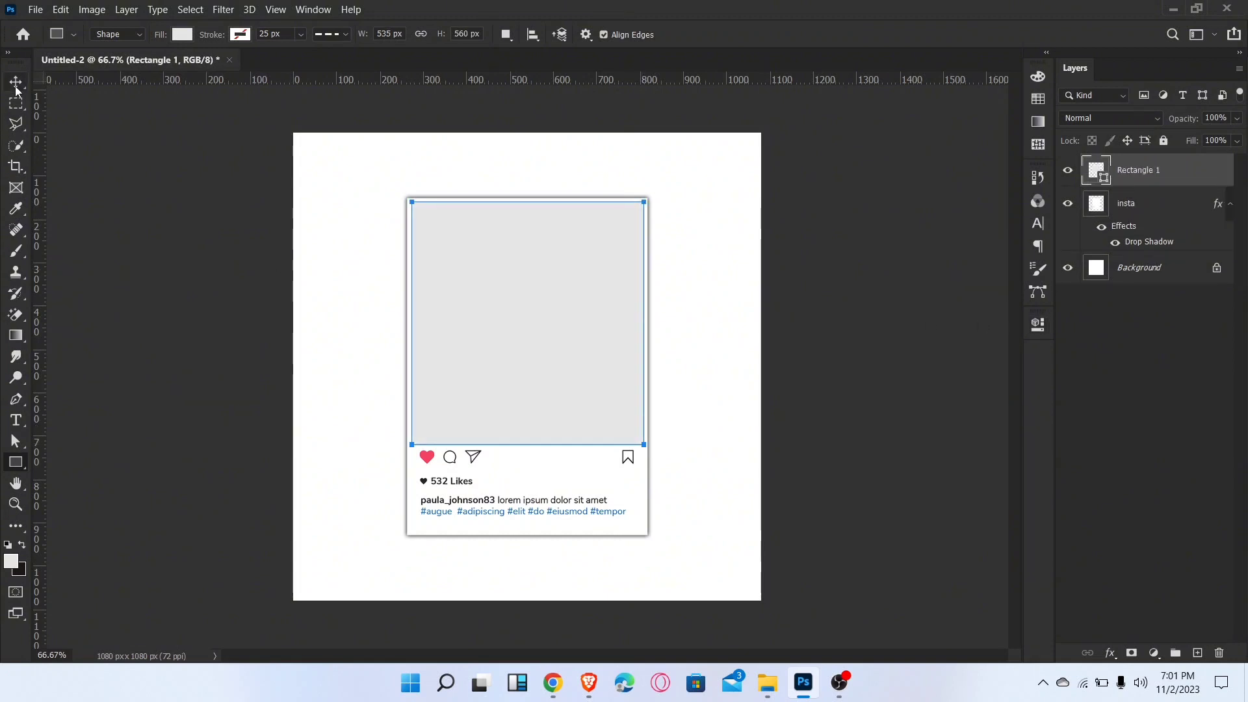
pyautogui.click(14, 81)
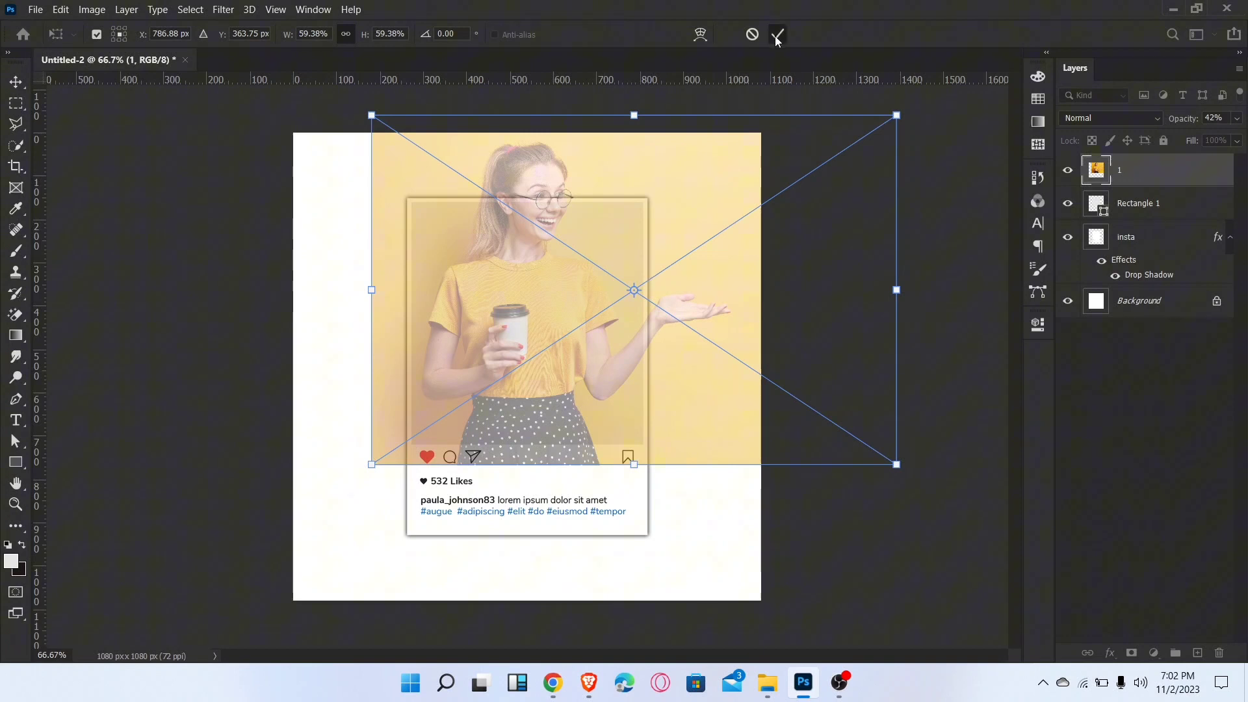
# Step: Commit the scaled photo of the woman with coffee over the rectangle
pyautogui.click(778, 34)
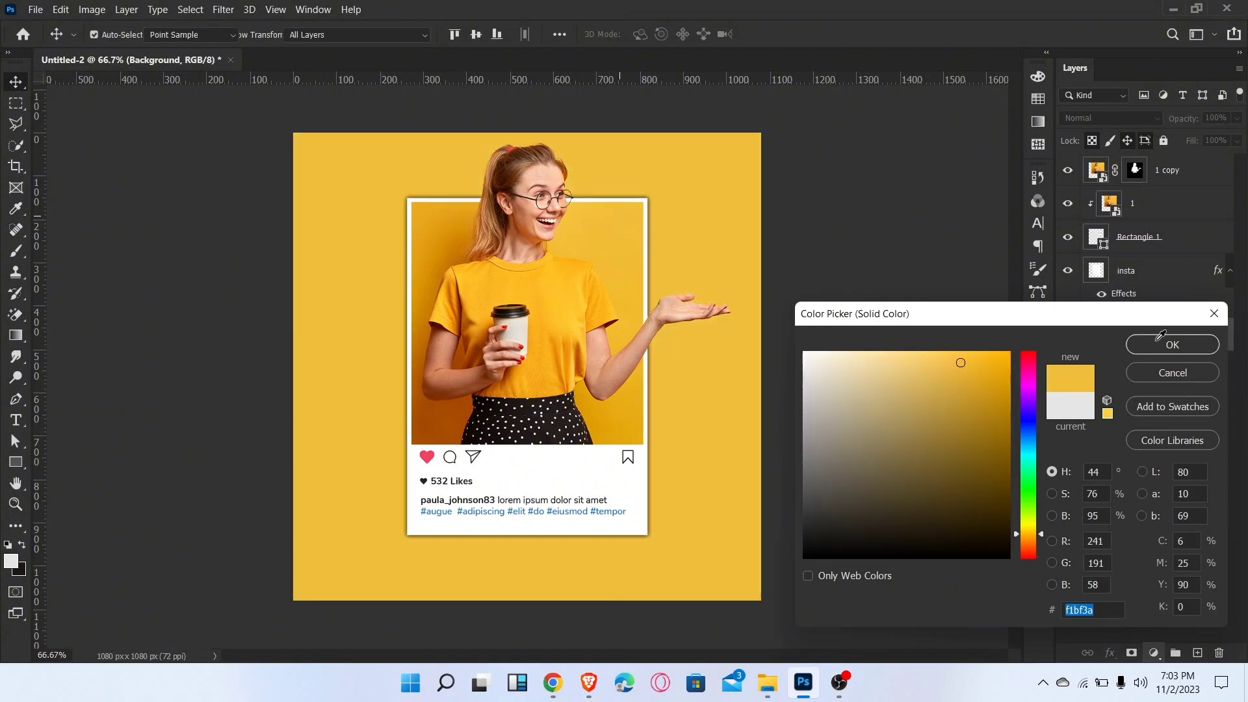
# Step: Confirm yellow #f1bf3a as the Solid Color fill behind the post
pyautogui.click(1171, 343)
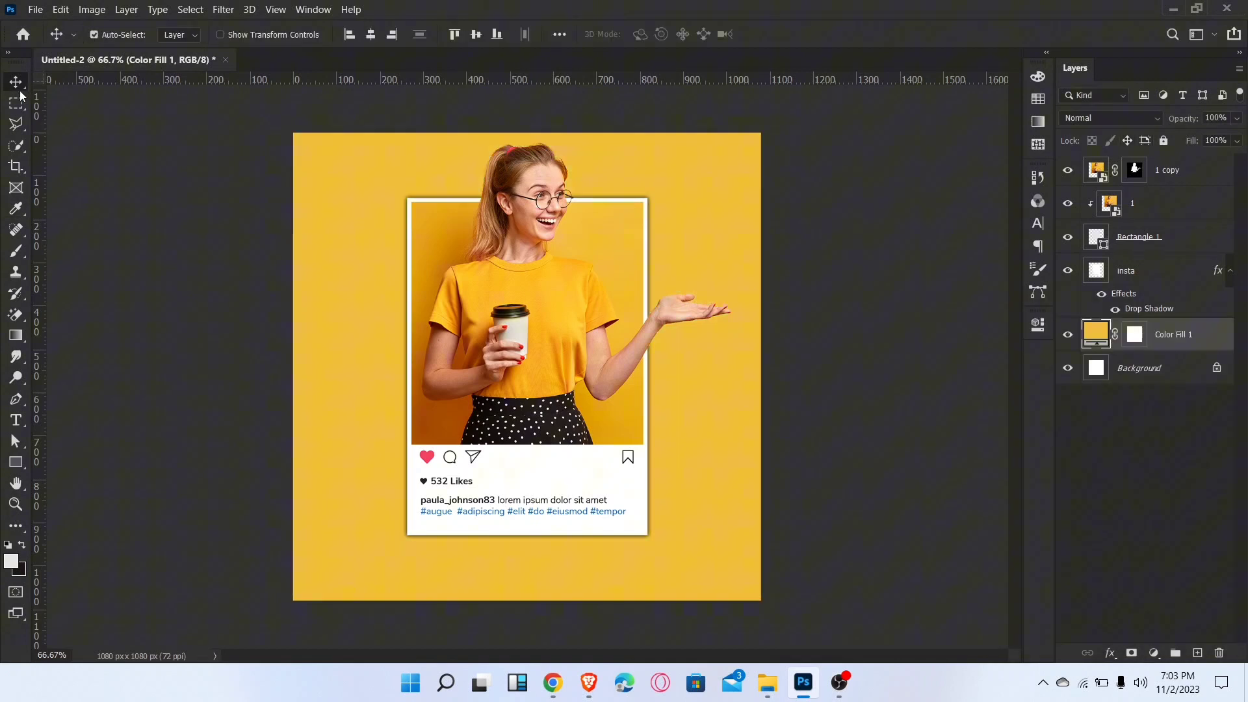